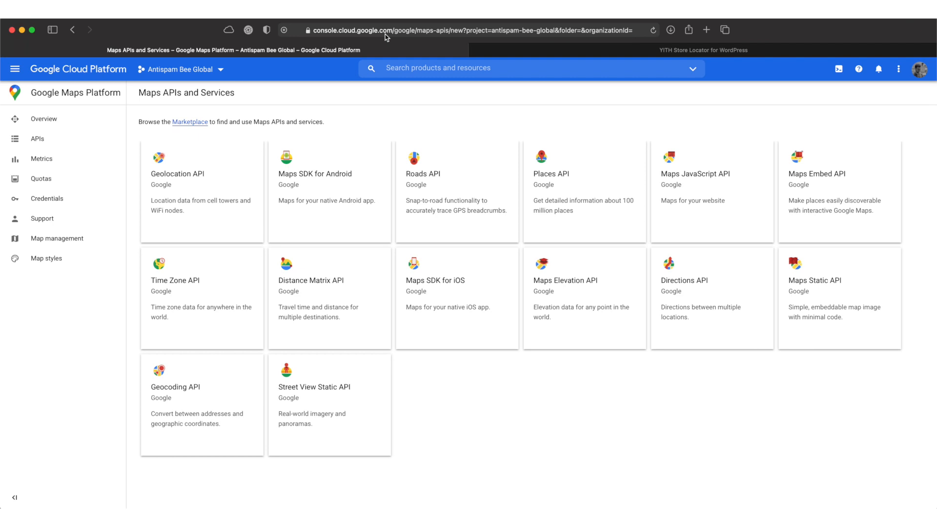
mouse_move(361, 28)
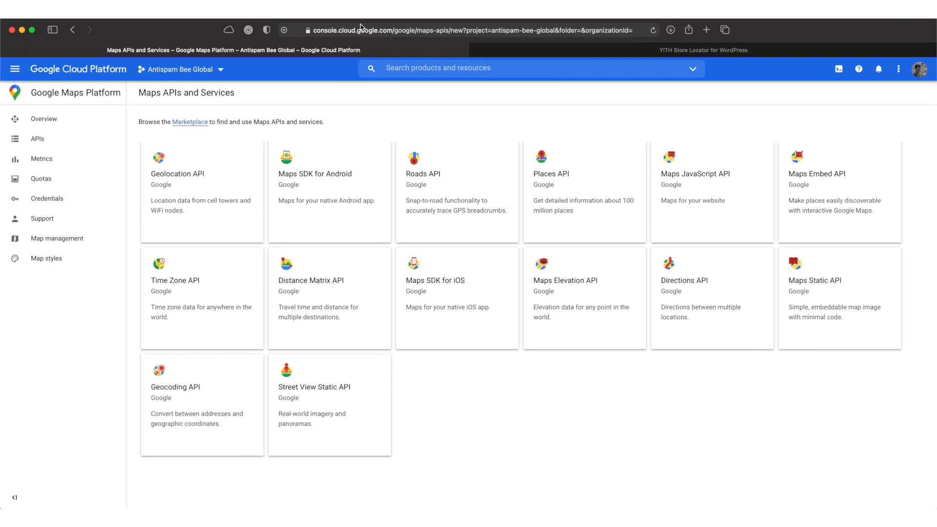
mouse_move(362, 39)
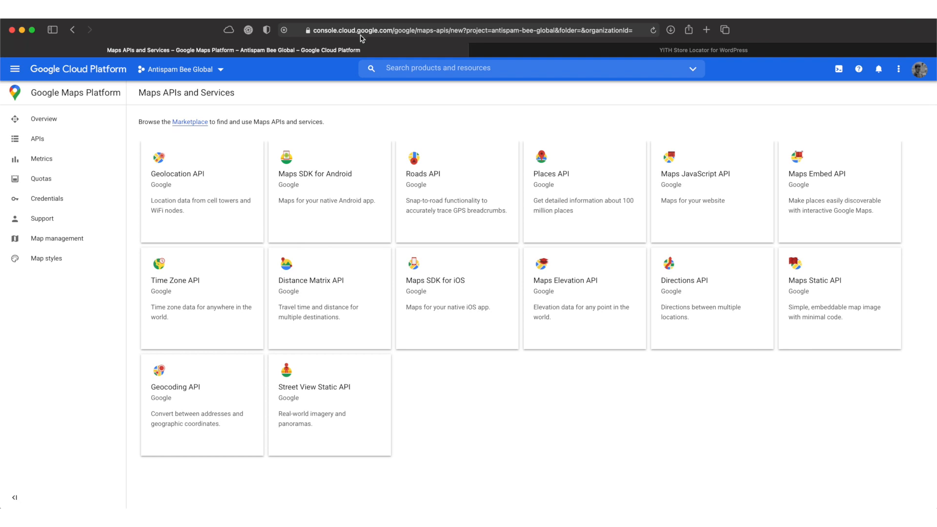
Create a new Google Cloud project named 'YITH Demo' from the project picker.
click(181, 69)
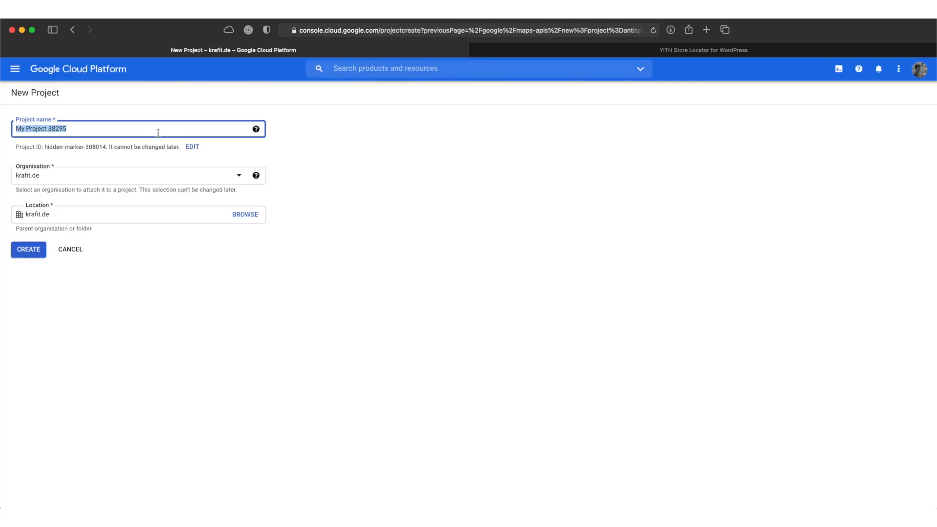
text(Y)
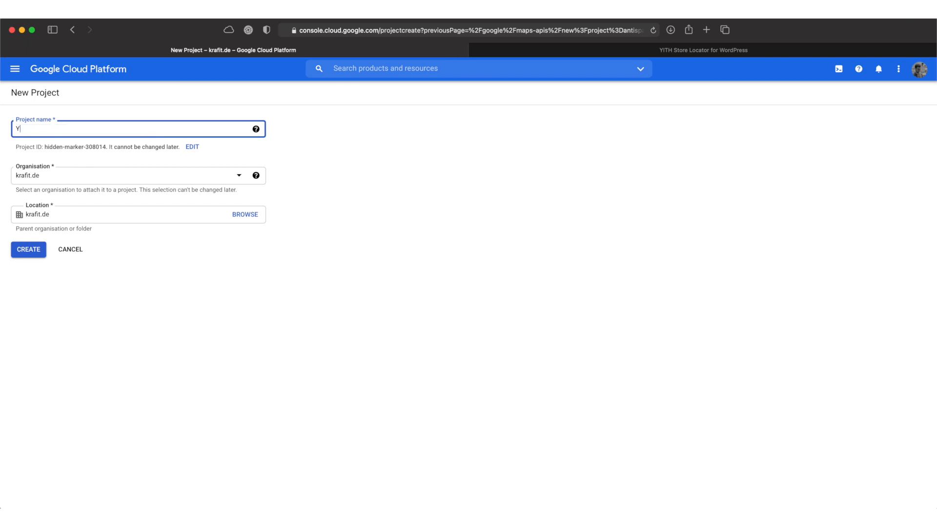
text(ITH Demo)
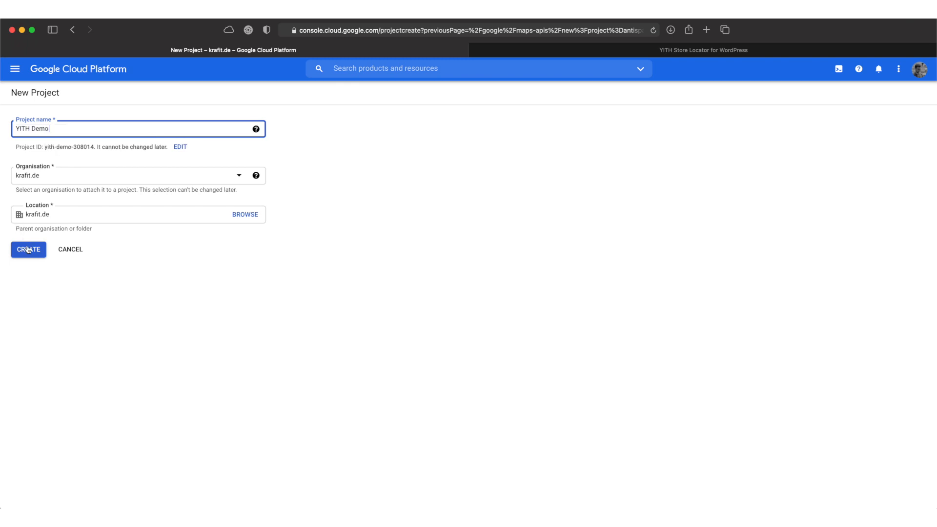
click(28, 249)
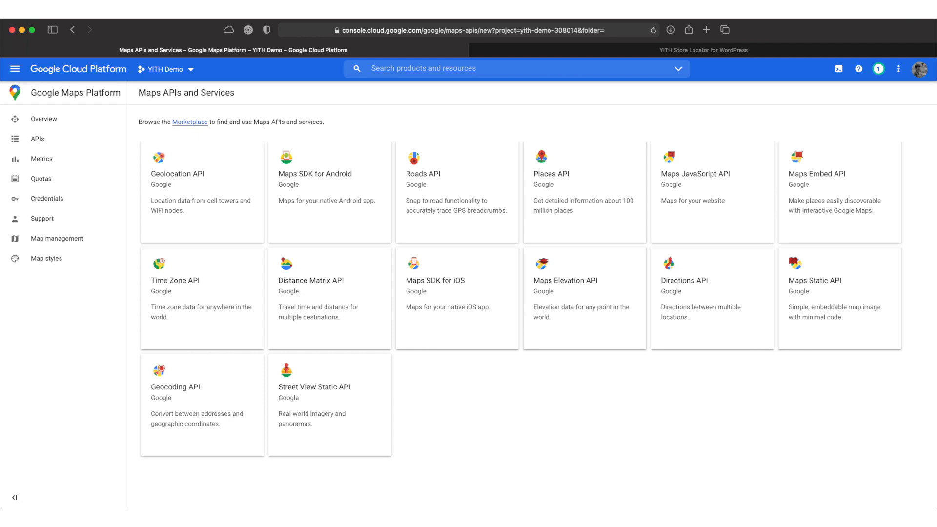
mouse_move(614, 346)
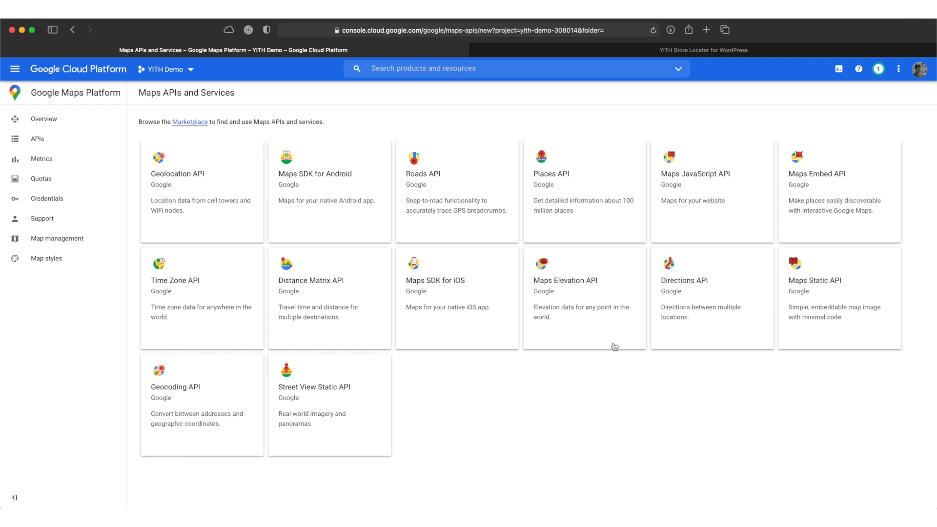
Switch to the YITH Store Locator for WordPress product page in the other browser tab.
click(704, 49)
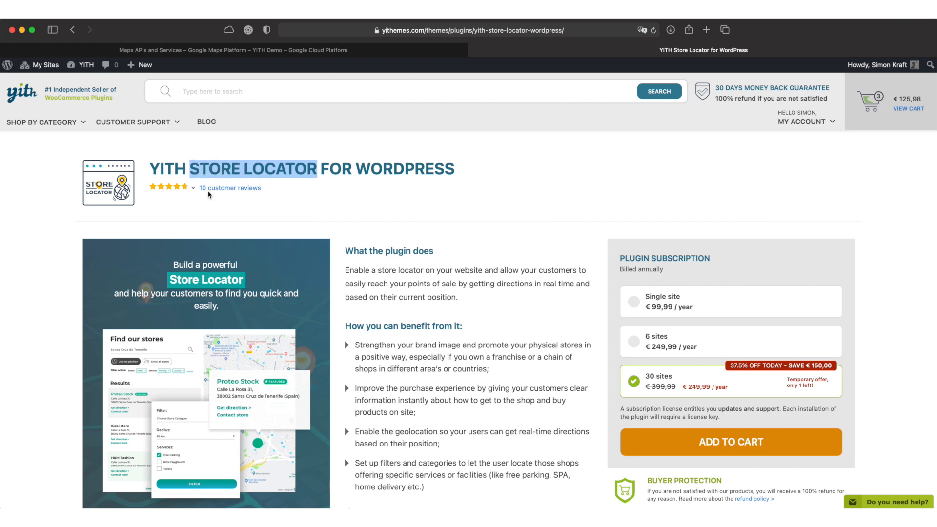
mouse_move(333, 225)
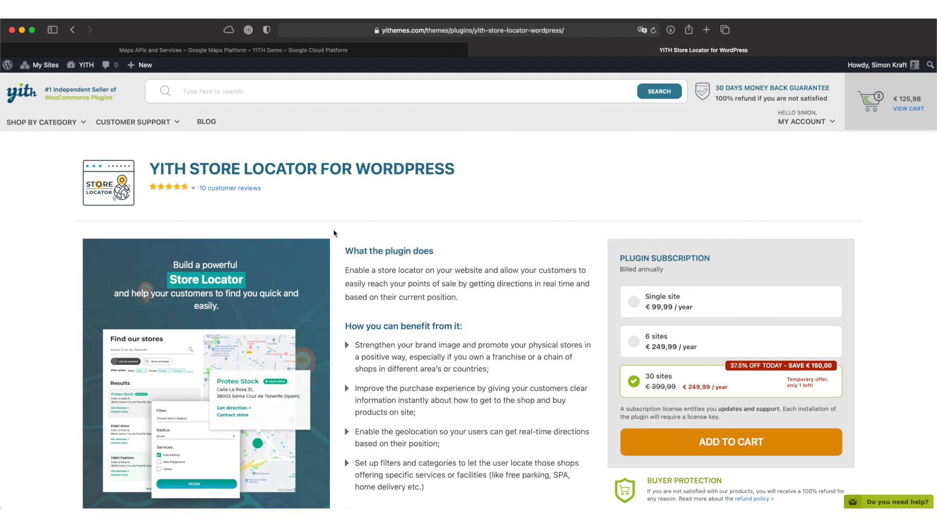
Bring up the plugin's documentation via VIEW DOCUMENTATION on the product page.
scroll(down, 3)
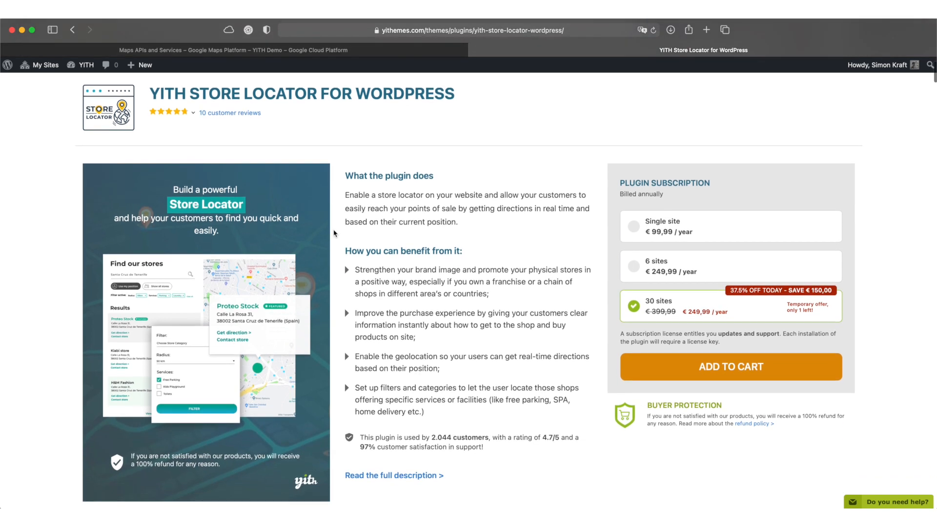
scroll(down, 3)
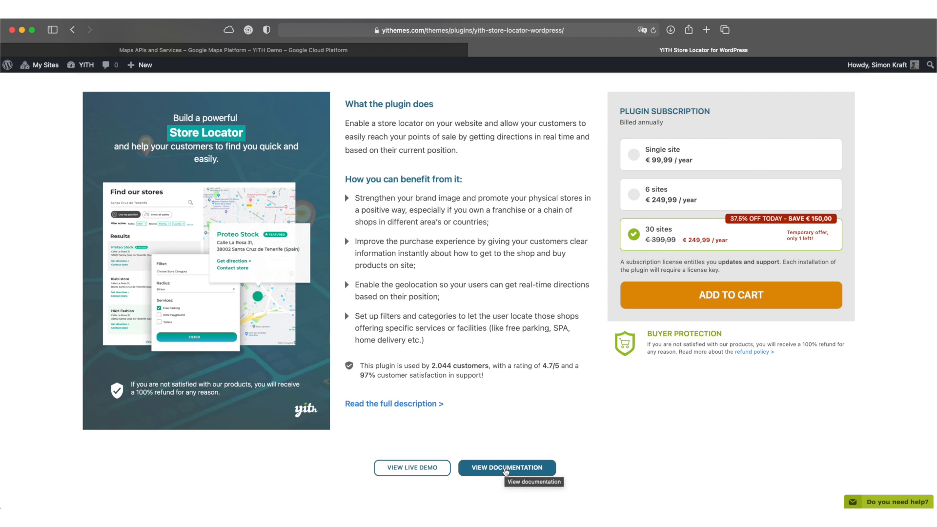
click(506, 468)
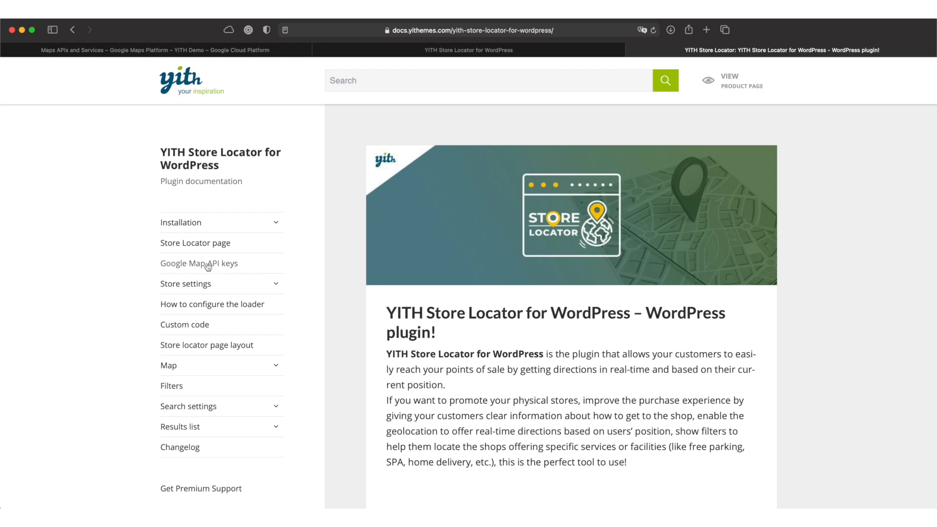
mouse_move(201, 275)
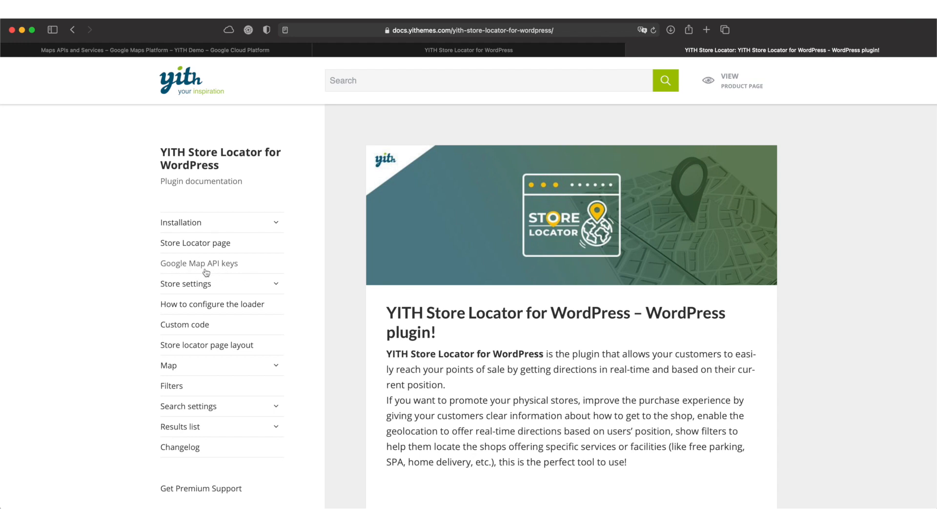
Read the Google Map API keys guide from the documentation sidebar.
click(199, 263)
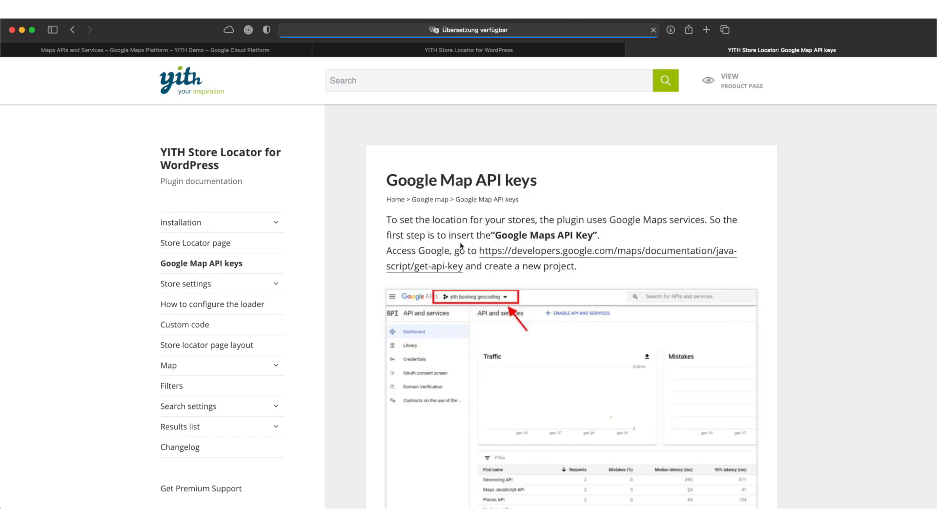
scroll(down, 3)
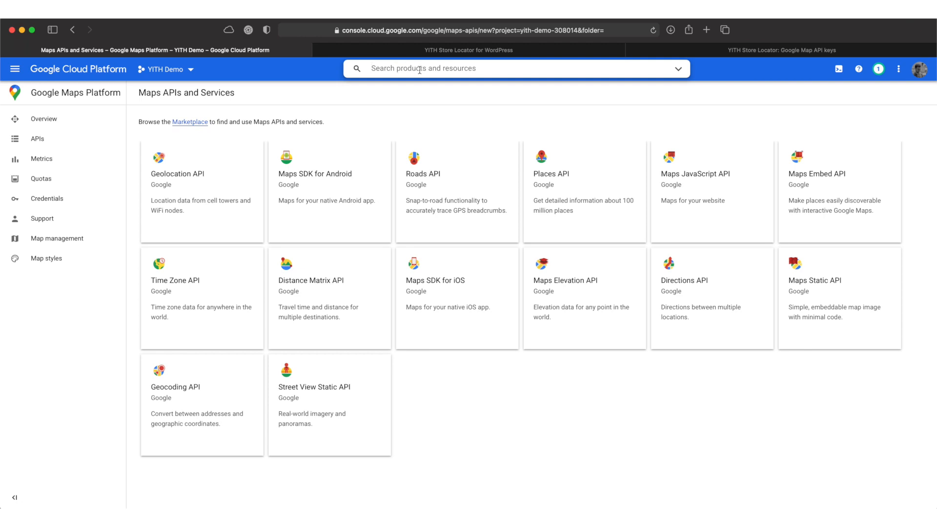
Find the Geocoding API listing and enable it for the YITH Demo project.
text(Geocoding API Maps)
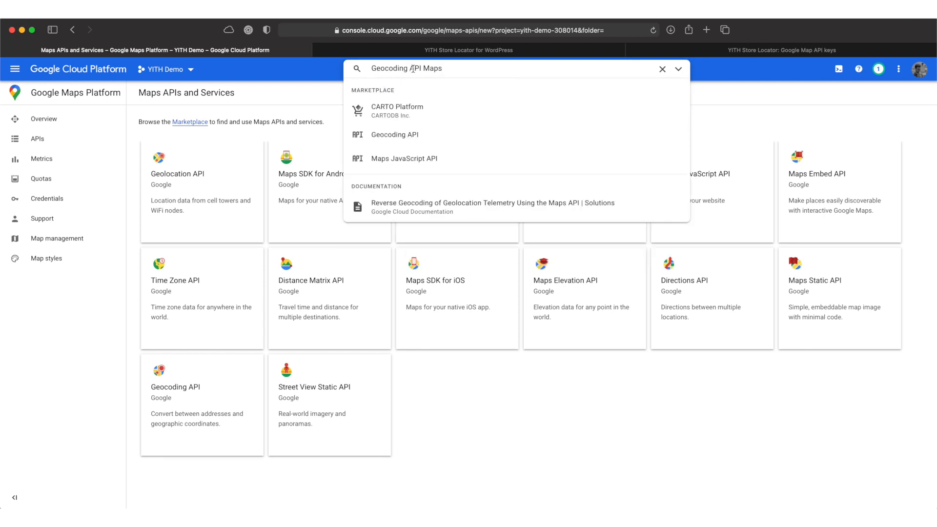
click(394, 134)
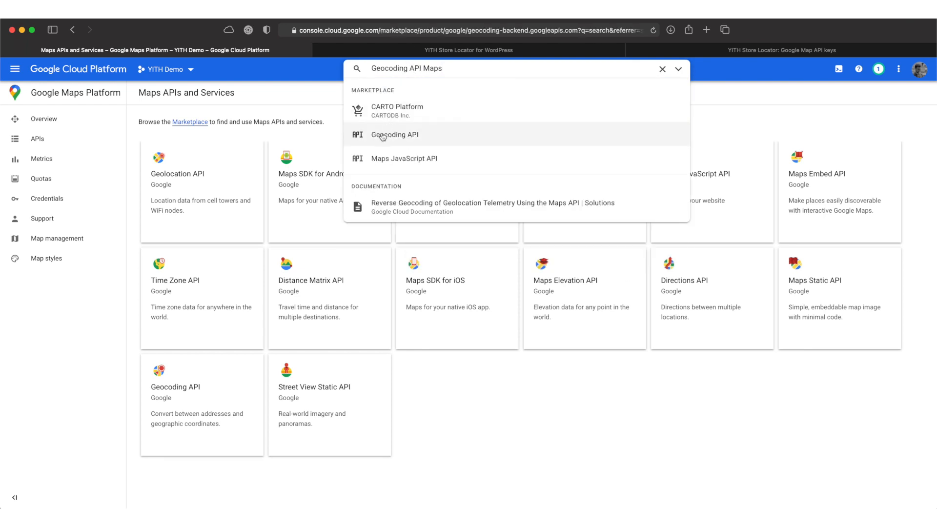
click(395, 135)
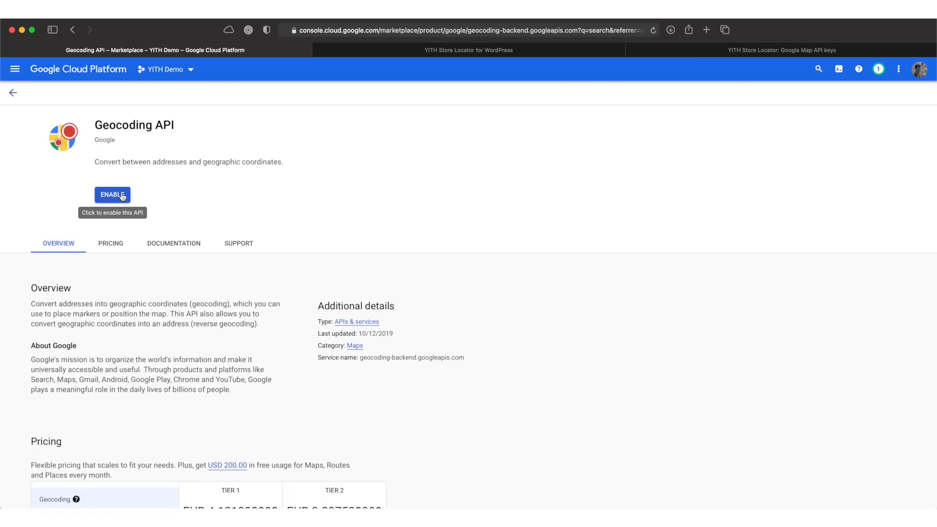
click(112, 196)
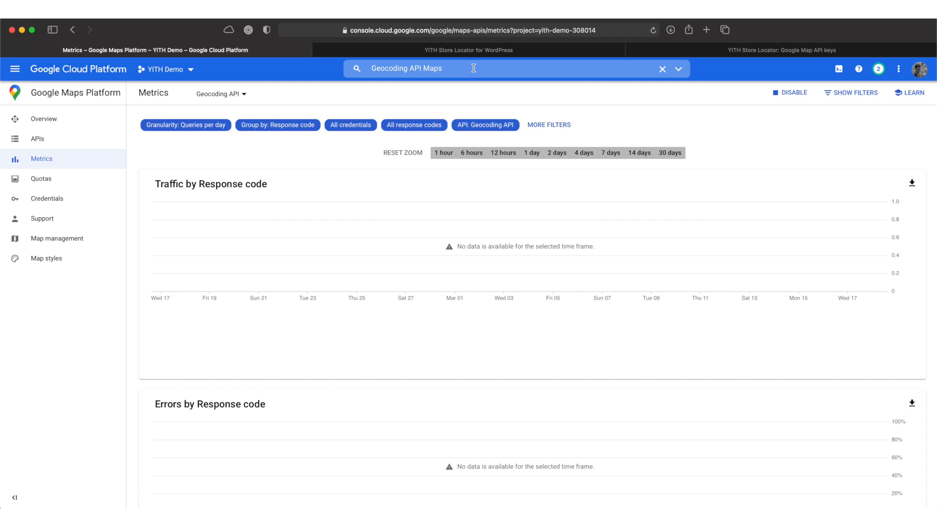
Search for the Geolocation API and open it from the results to enable it.
text(Geolocation API)
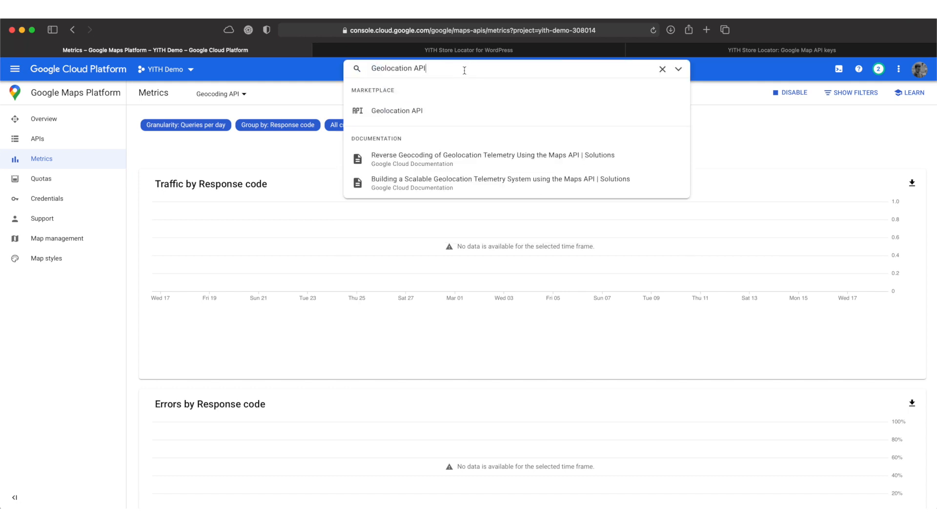
click(396, 110)
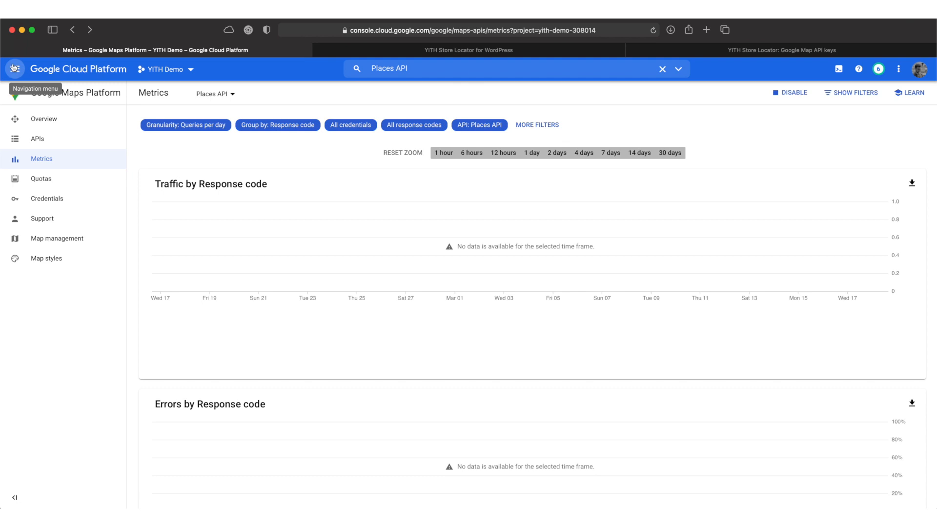
Go to APIs & Services > Credentials and start creating a new credential.
click(15, 68)
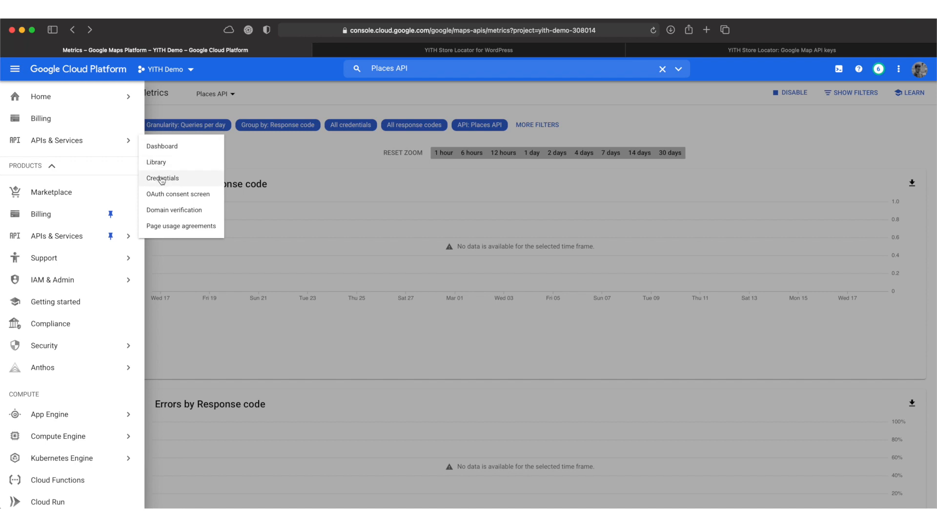
click(162, 177)
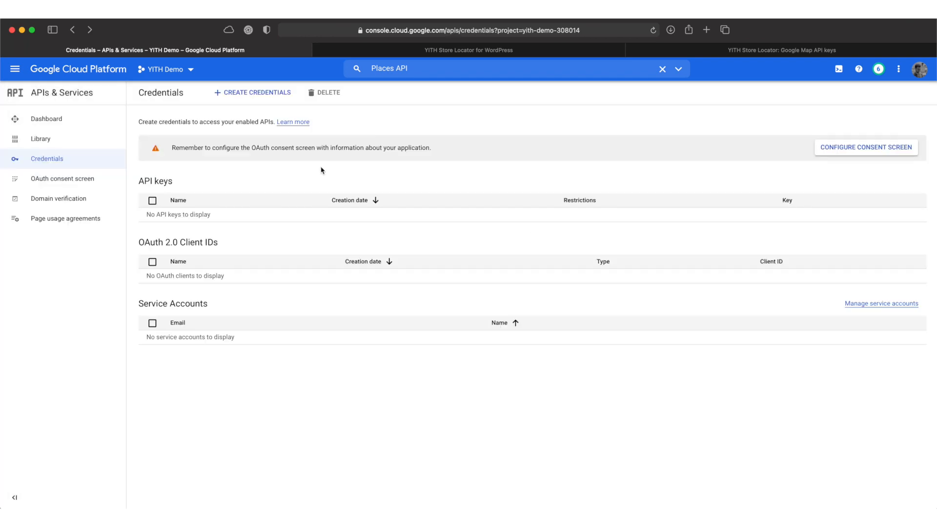
mouse_move(250, 96)
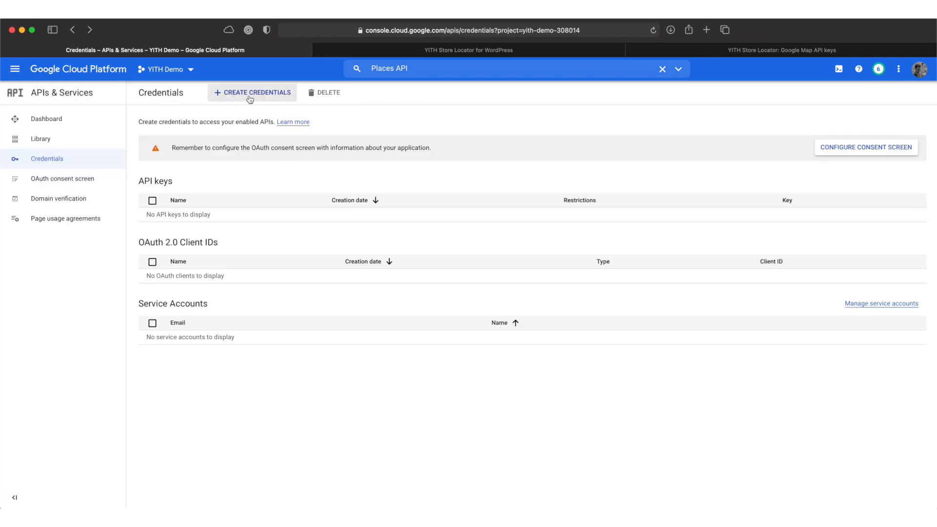
click(252, 92)
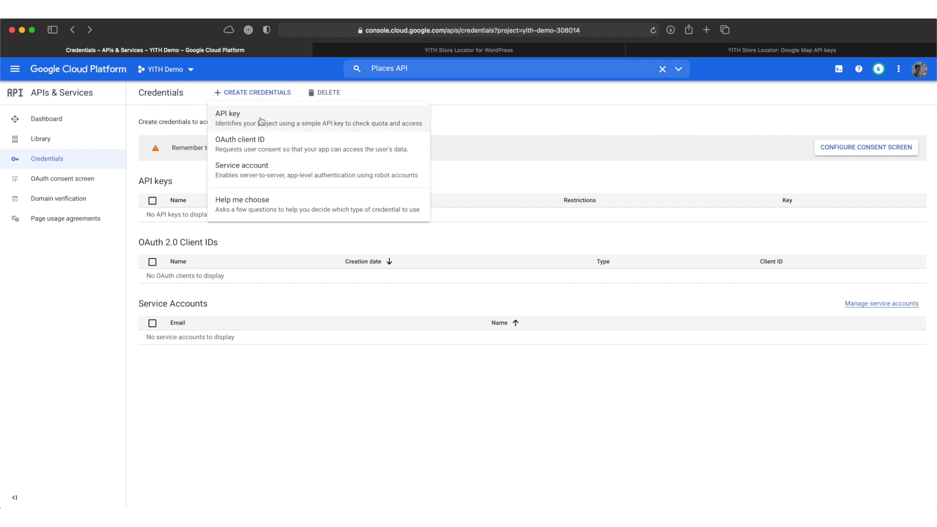
Choose API key as the credential type, creating API key 1.
click(227, 114)
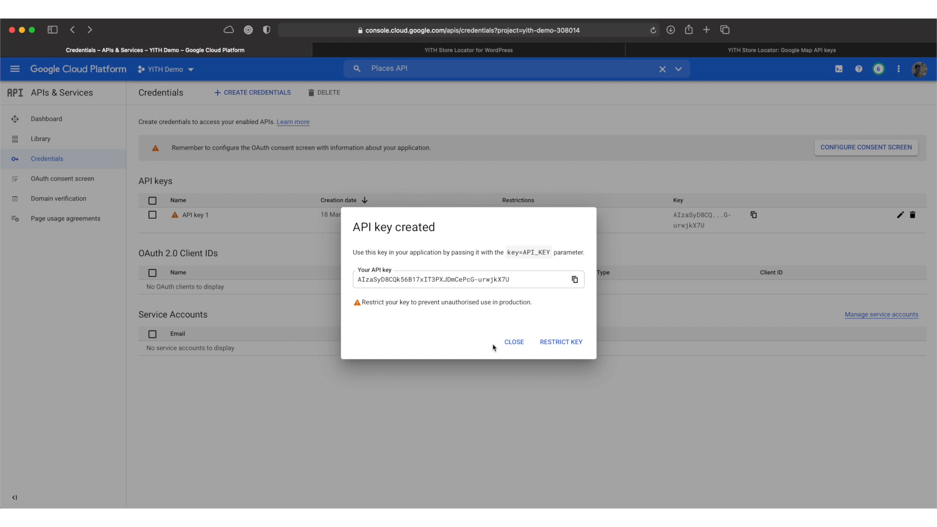
mouse_move(495, 347)
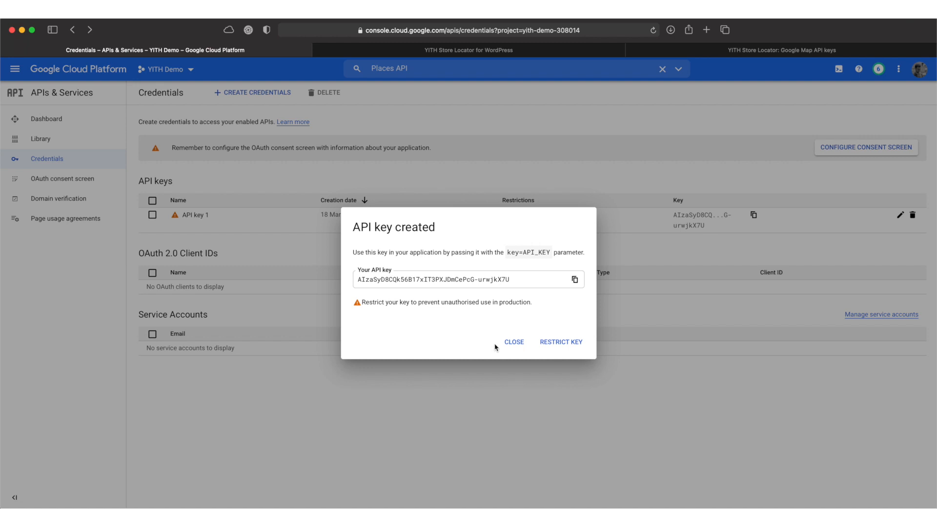
mouse_move(560, 342)
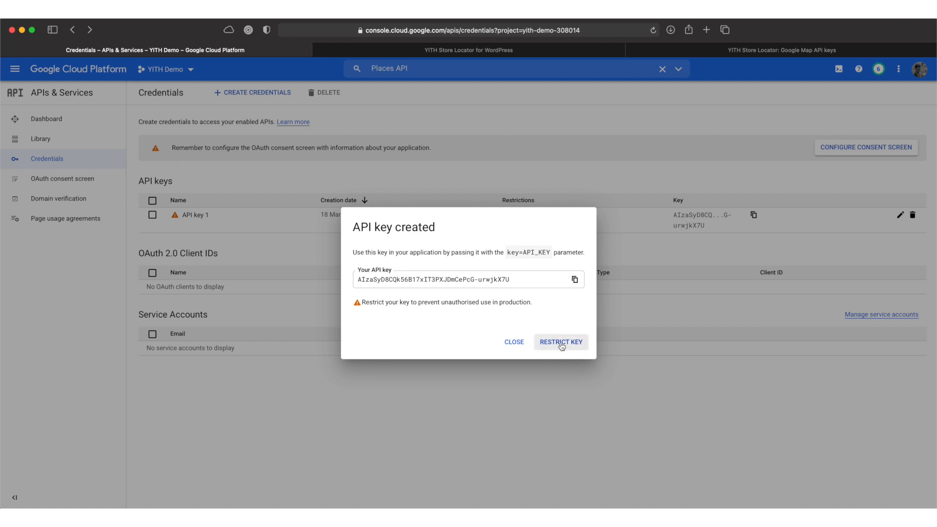
Restrict API key 1 to HTTP referrers from *.yithemes.com and save it.
click(560, 341)
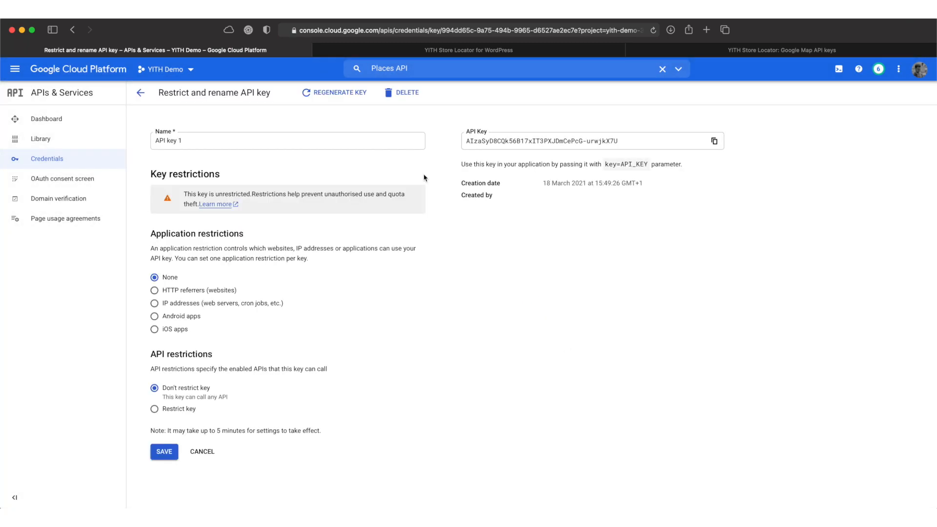
mouse_move(155, 291)
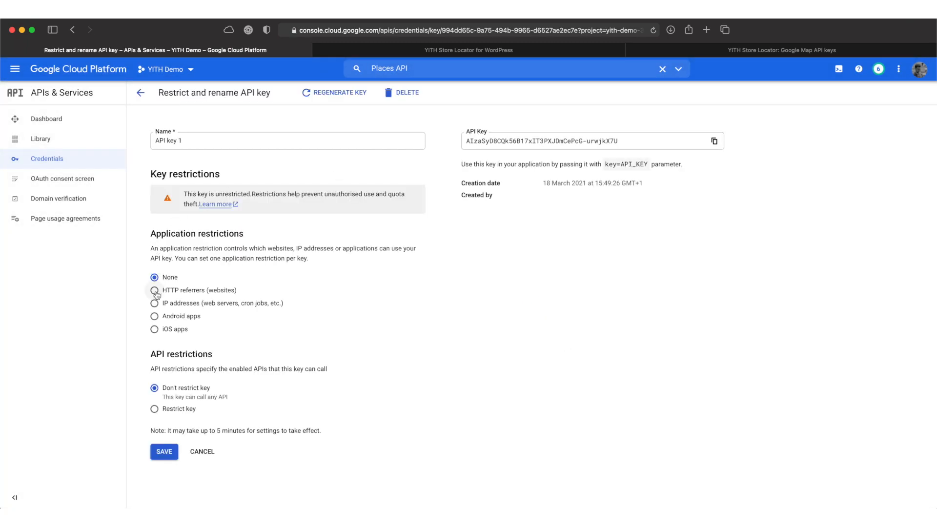
click(155, 290)
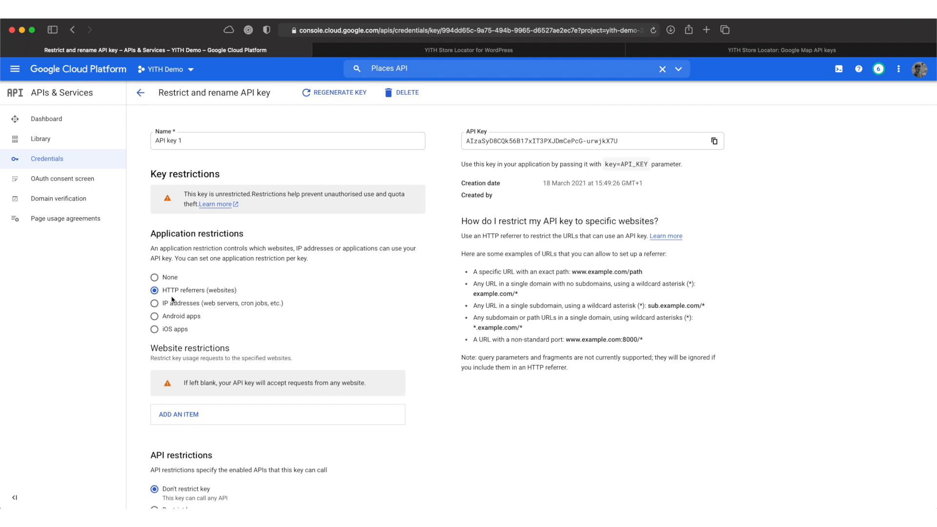
click(177, 413)
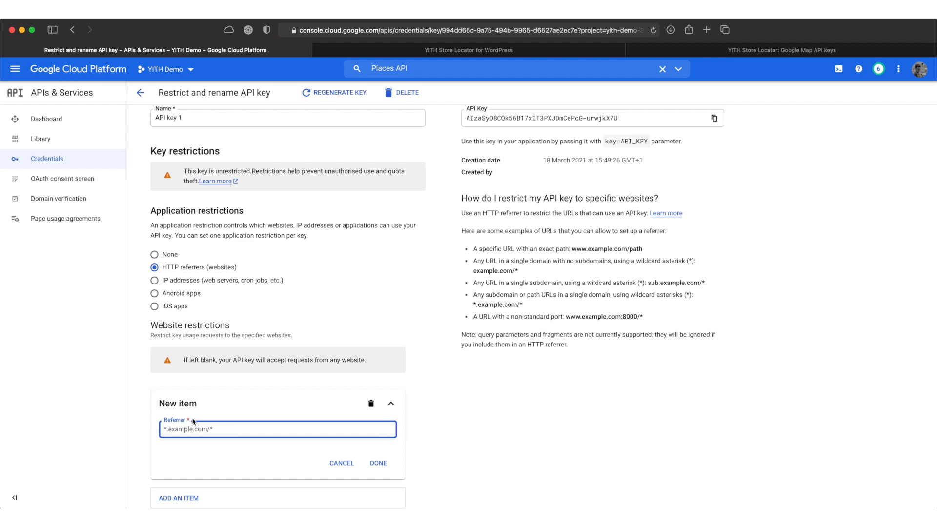
text(*.yithemes.com)
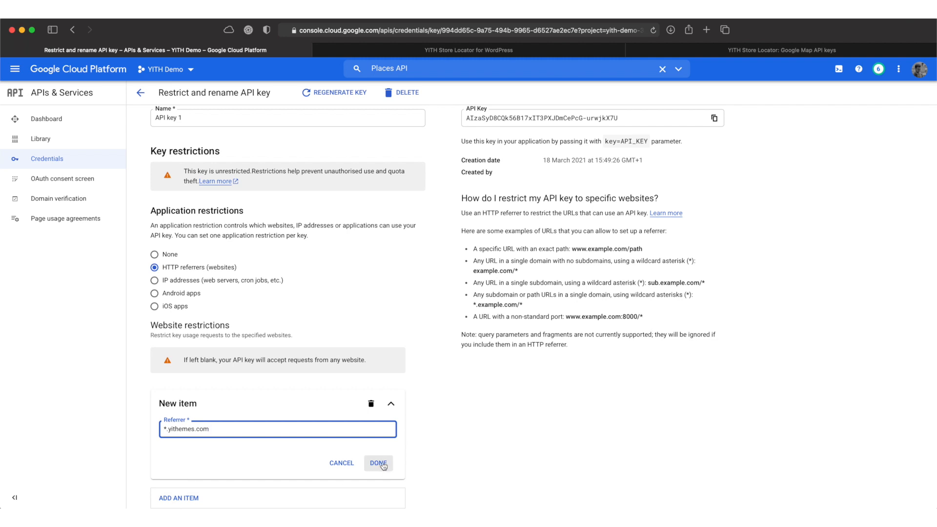
click(378, 463)
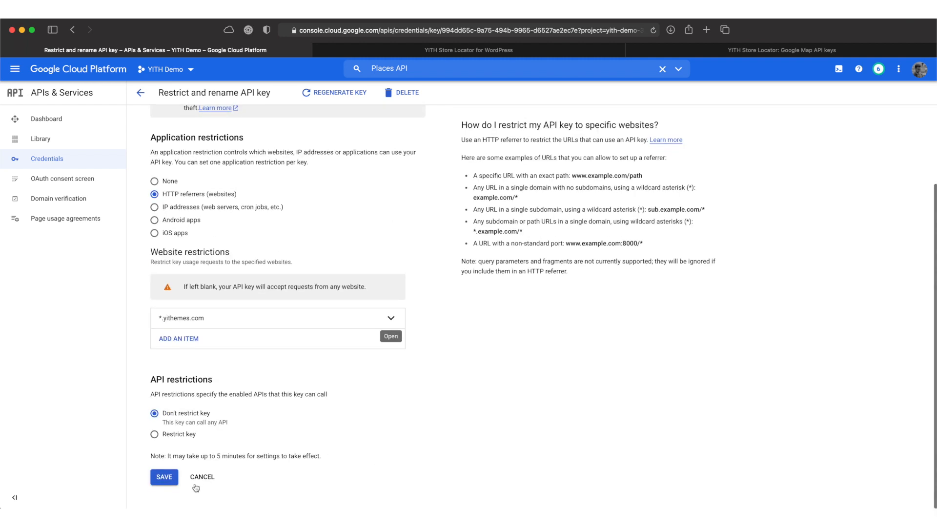
click(164, 477)
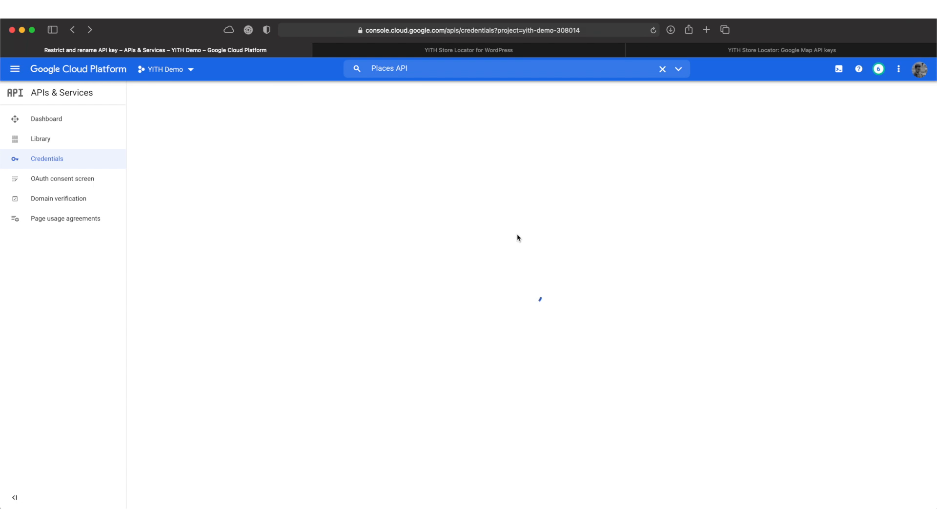